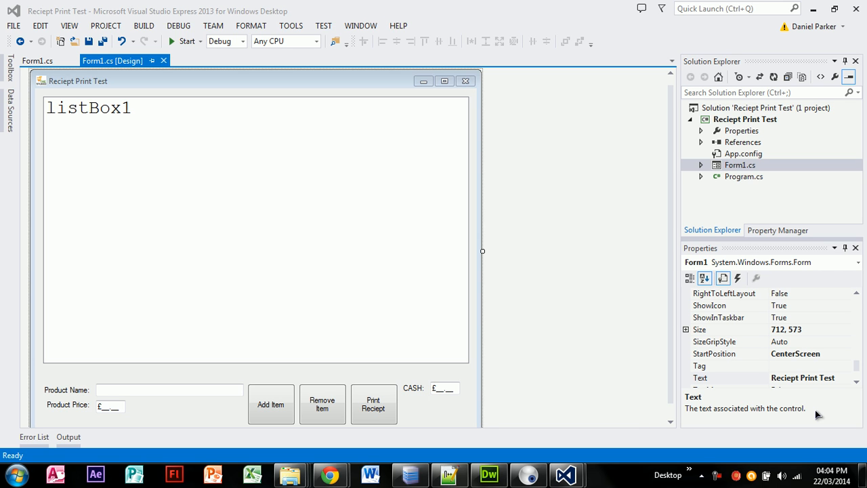
mouse_move(384, 207)
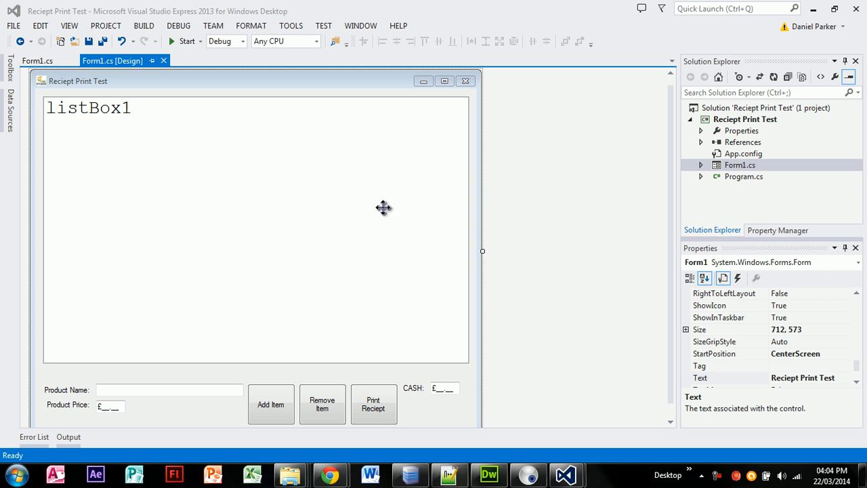
mouse_move(211, 82)
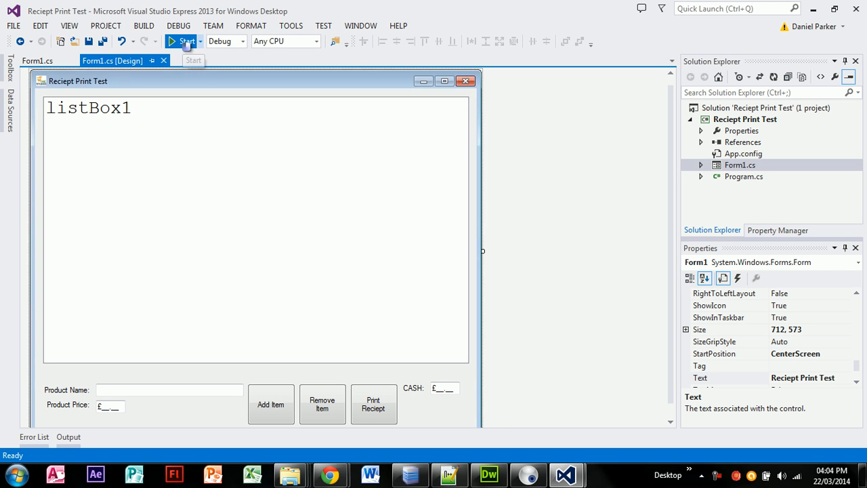
Build and launch the Reciept Print Test project in debug mode from Visual Studio.
left_click(183, 42)
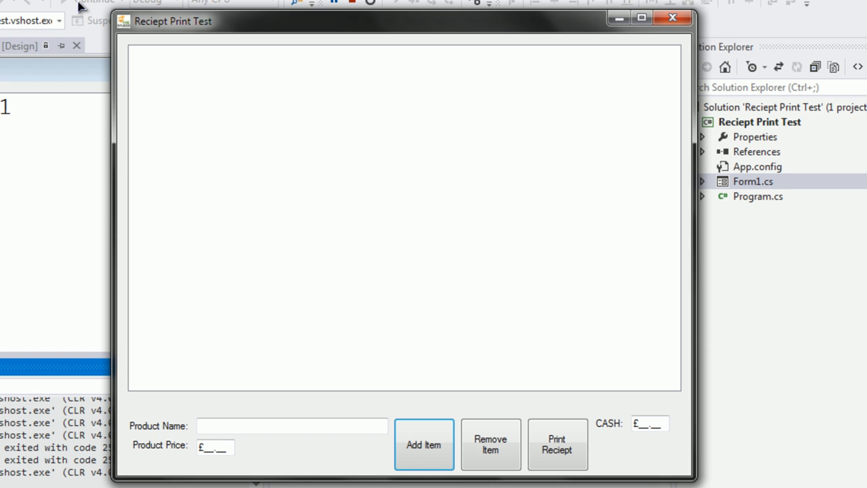
Add Hot Chocolate priced at £01.75 to the receipt list.
left_click(219, 426)
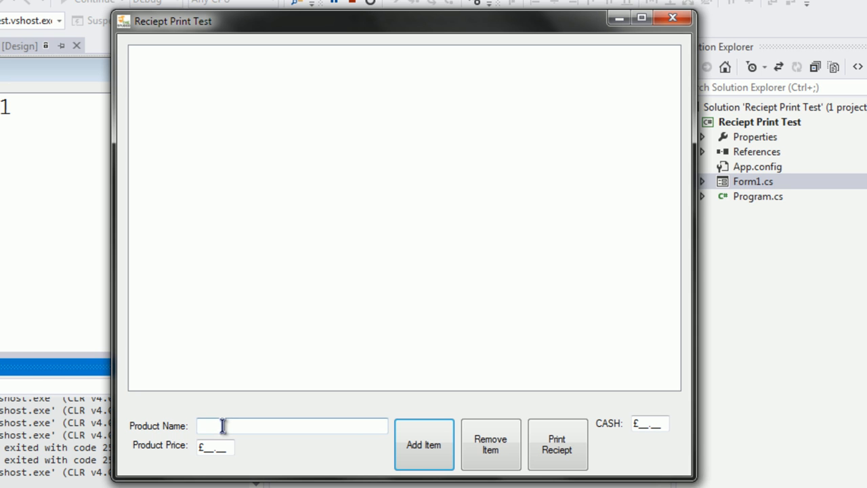
left_click(221, 426)
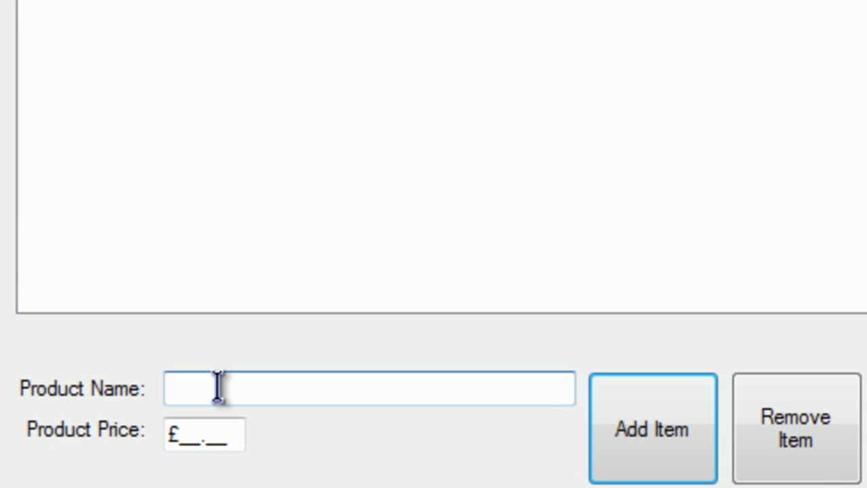
type("Hot Ch")
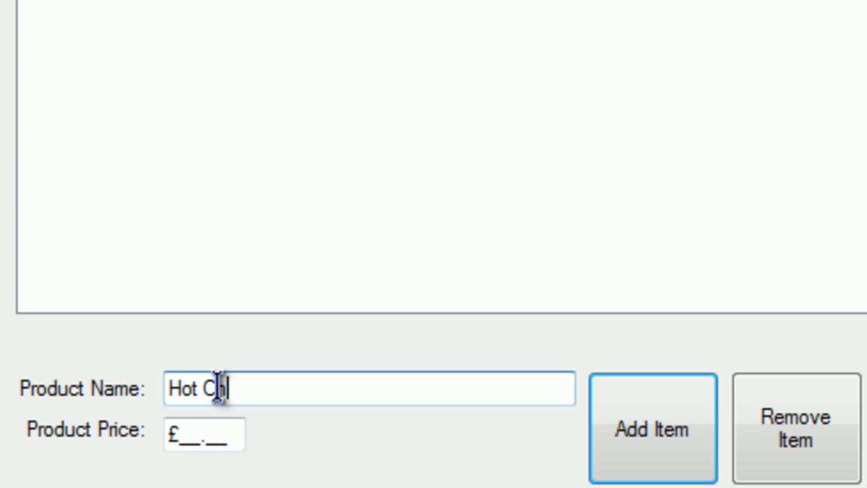
type("hocolate")
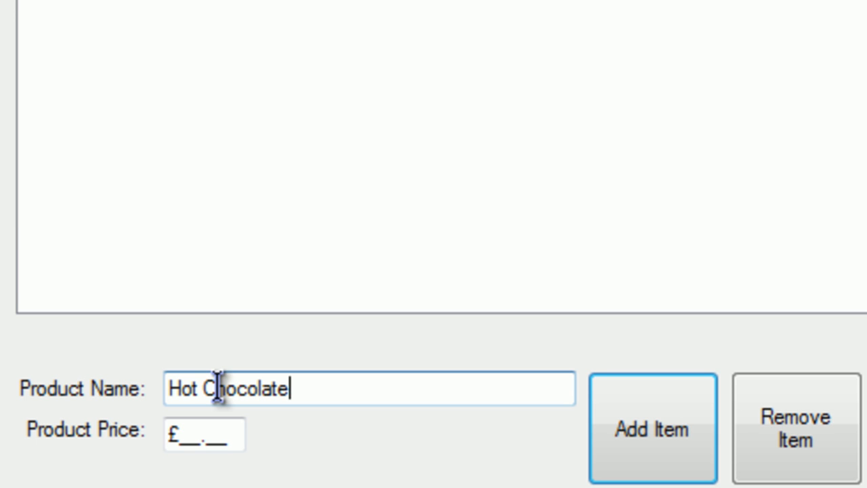
type("01")
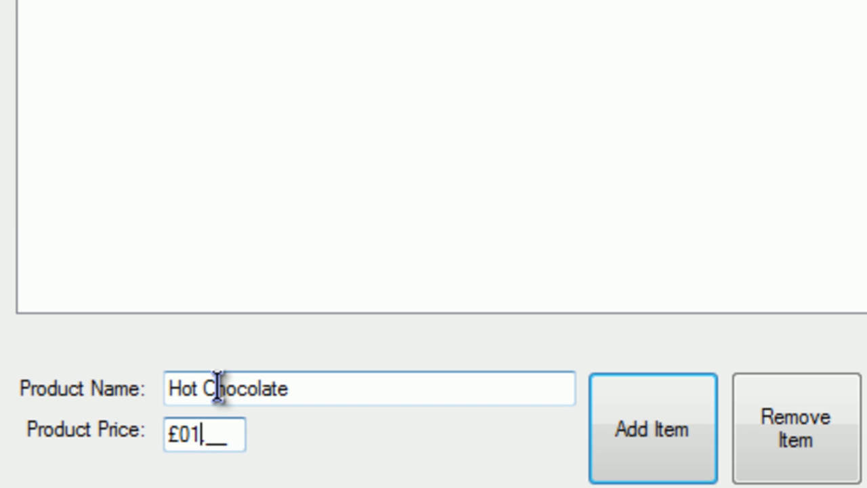
type("75")
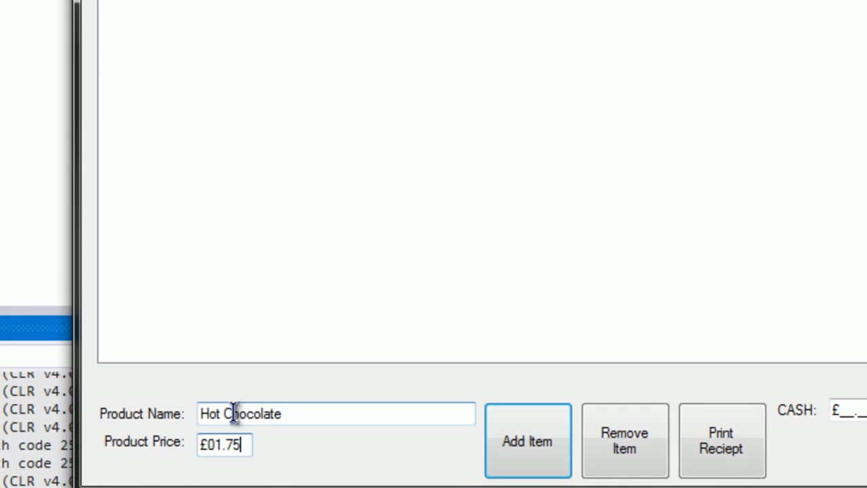
left_click(527, 441)
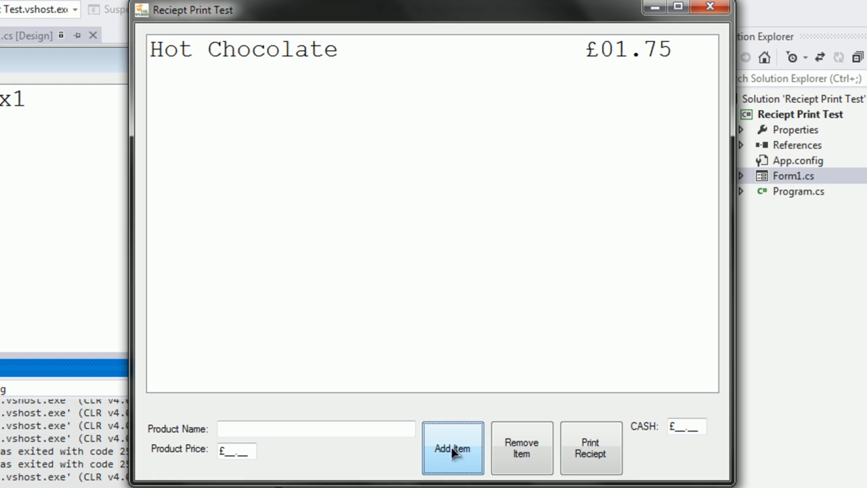
Add Medium Hot Chocolate priced at £02.75 to the receipt list.
left_click(316, 429)
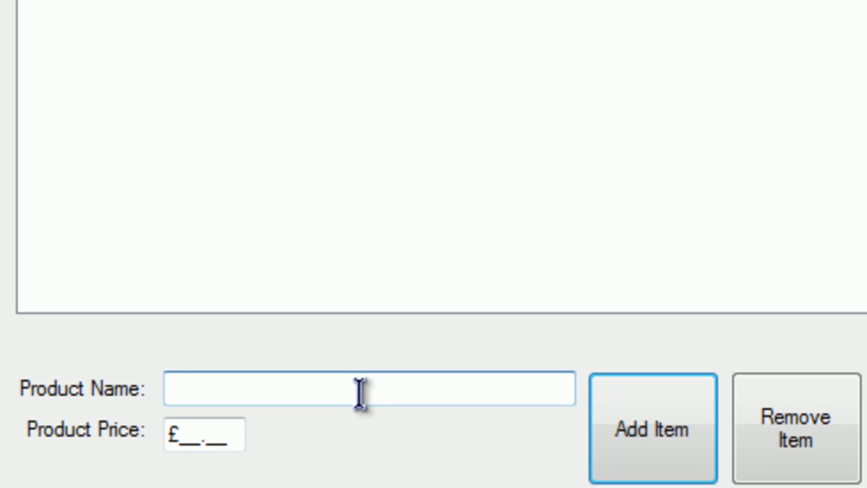
type("H")
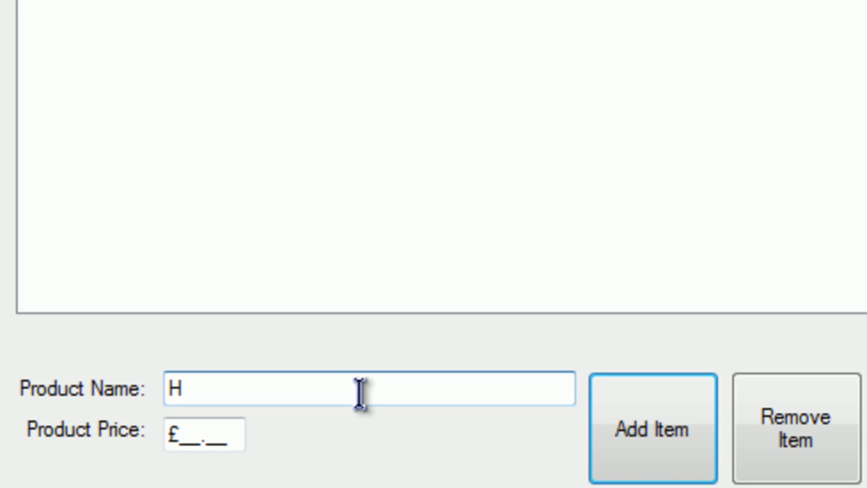
type("Medium Hot")
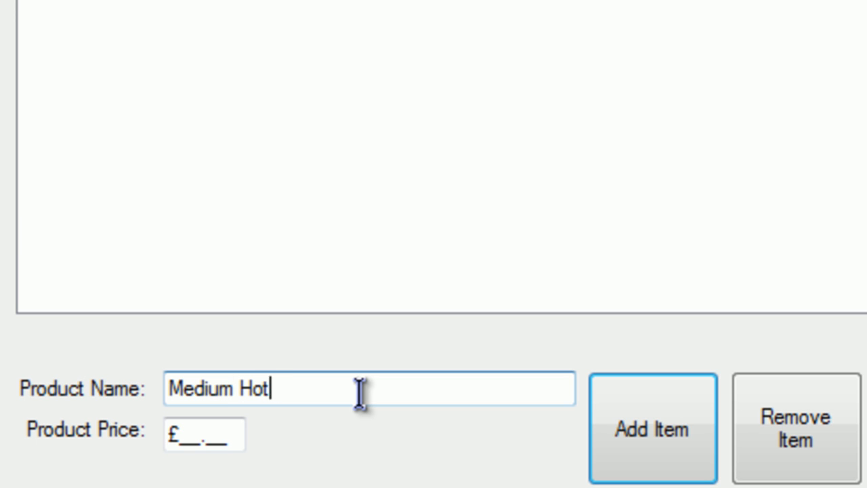
type("Chocolate")
left_click(204, 434)
type("£02.75")
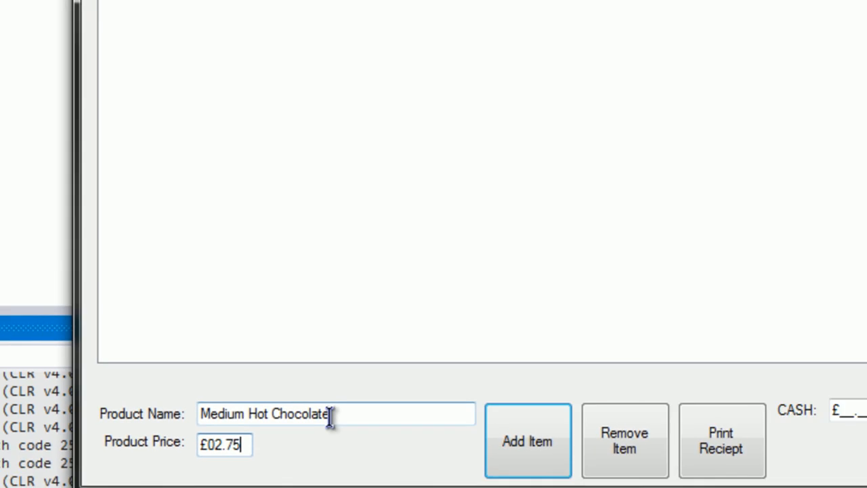
left_click(527, 440)
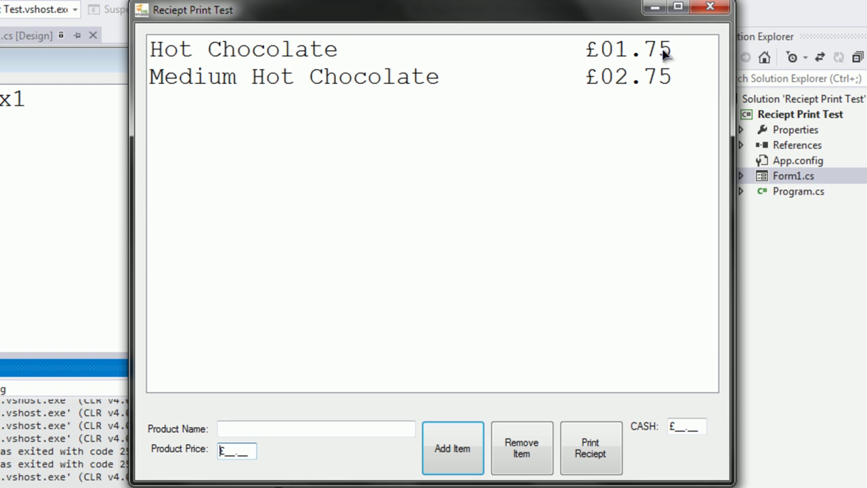
left_click(244, 48)
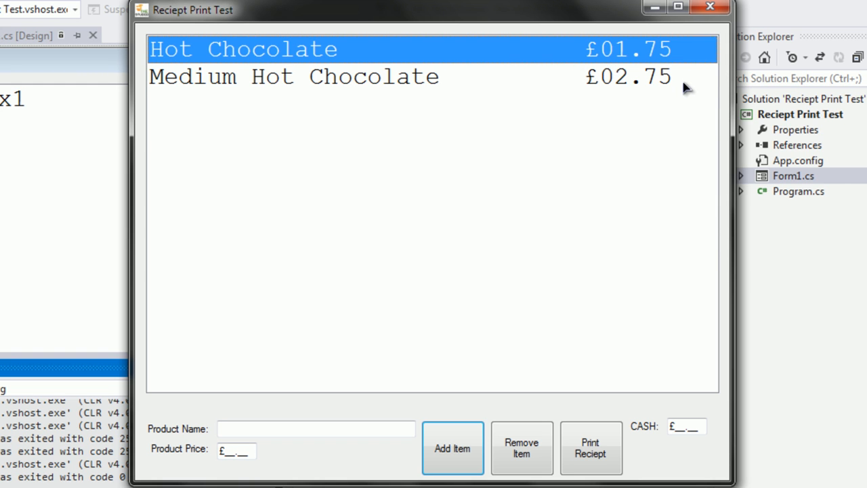
left_click(291, 76)
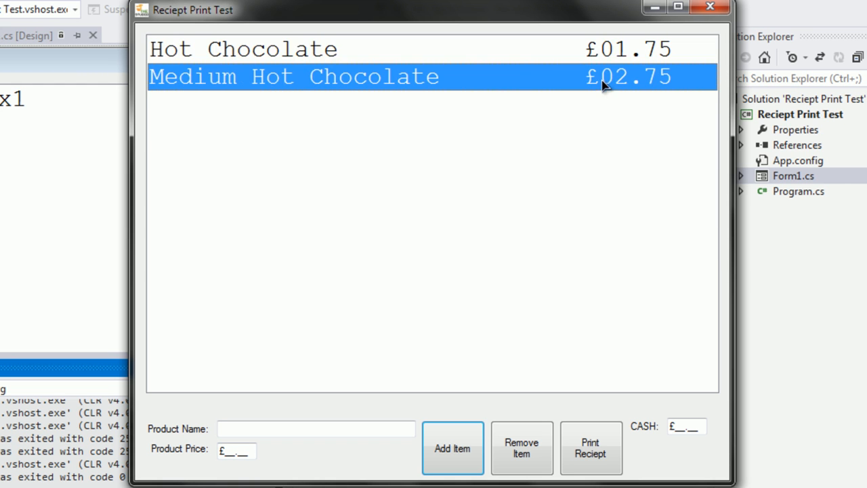
left_click(248, 48)
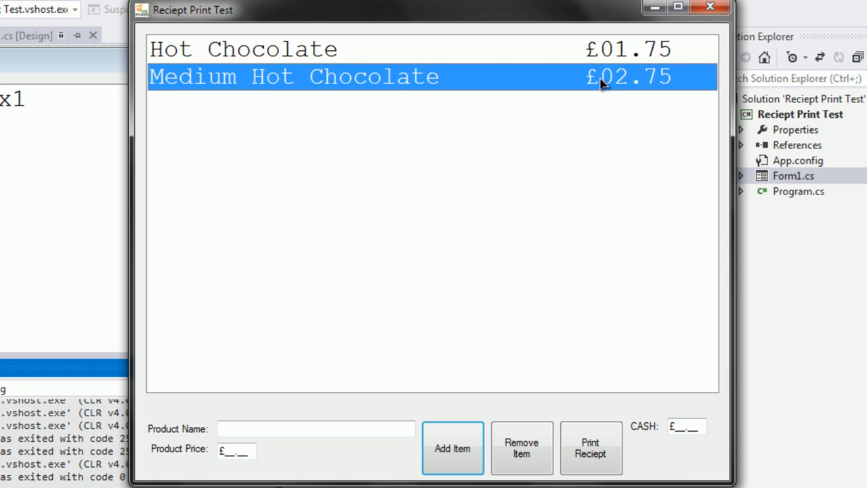
left_click(244, 49)
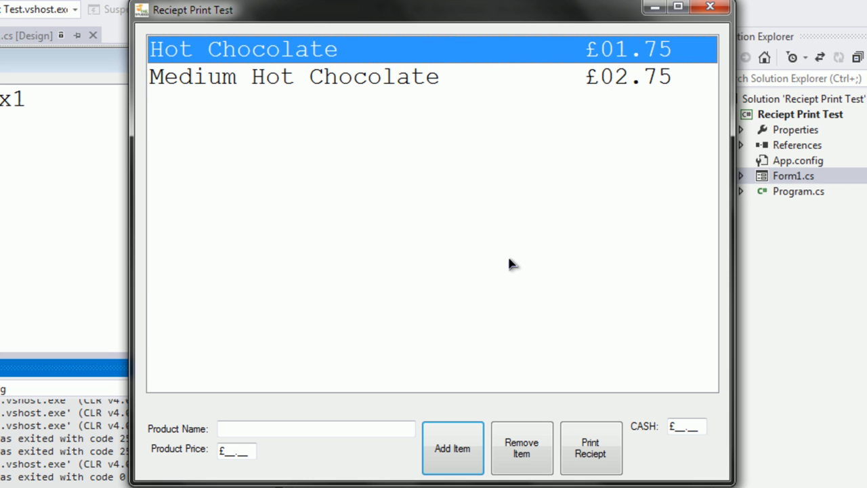
mouse_move(542, 76)
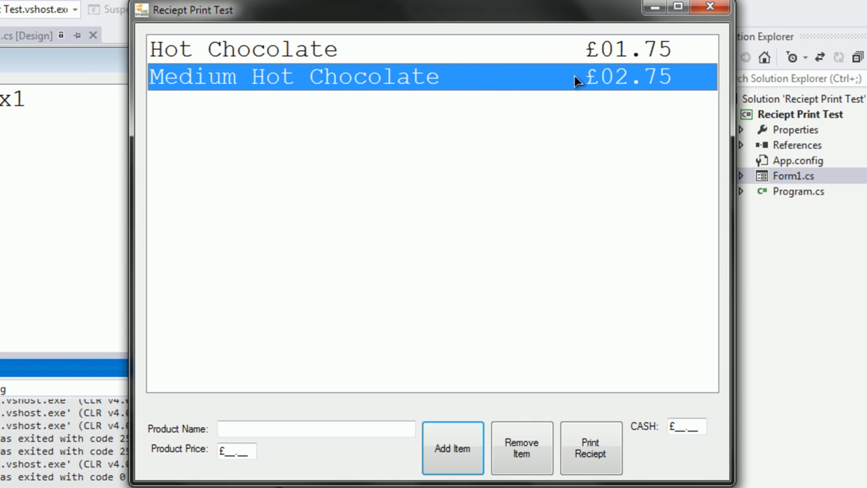
left_click(522, 448)
type("-")
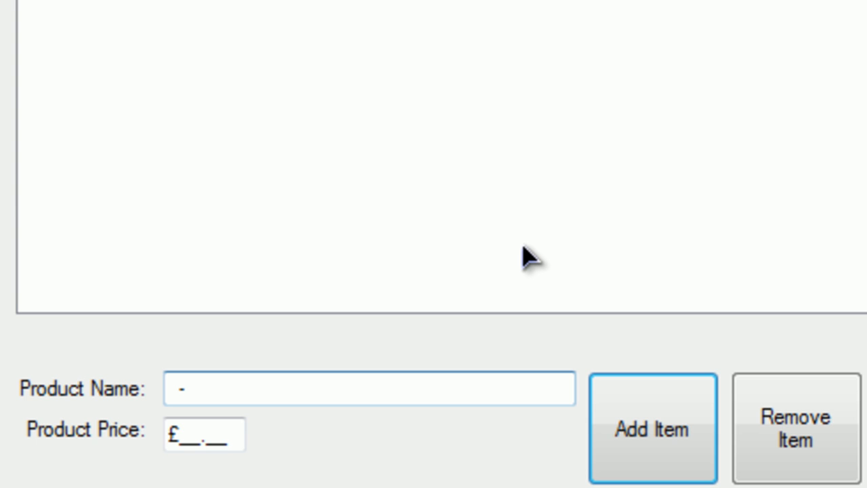
Add a 'With No Milk' note at £00.00, then Coffee at £01.99.
type("With")
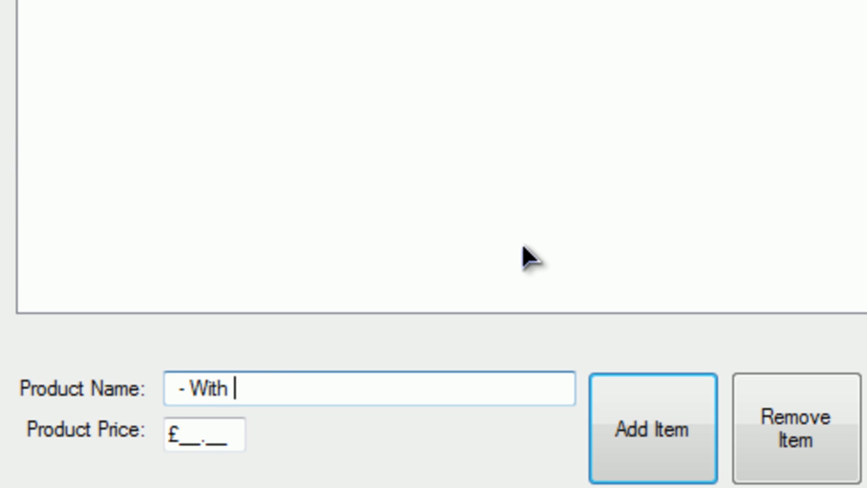
type("No Milk")
left_click(204, 433)
type("£00.00")
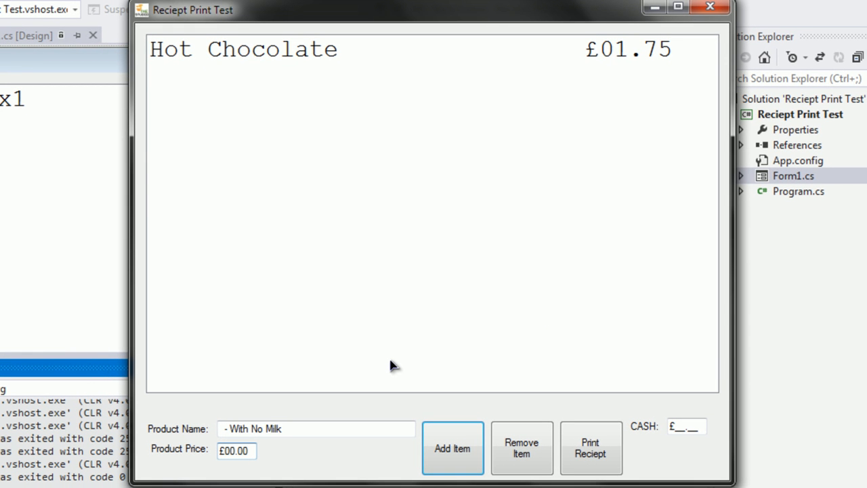
left_click(452, 448)
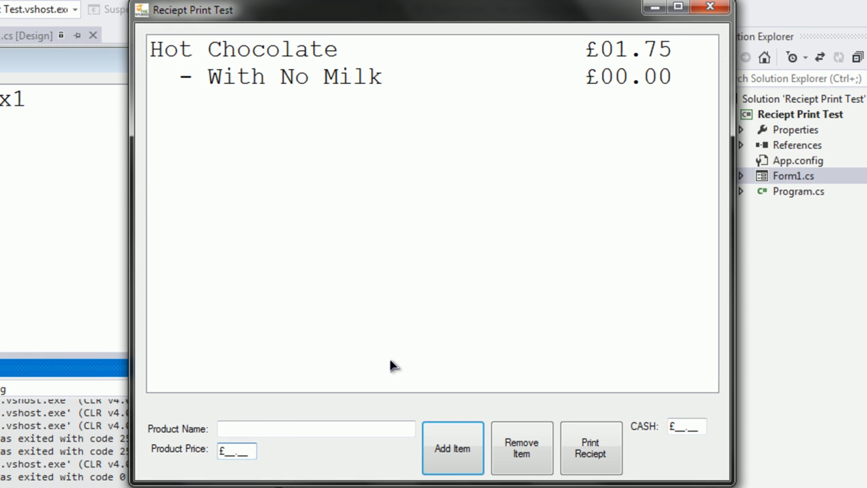
left_click(315, 429)
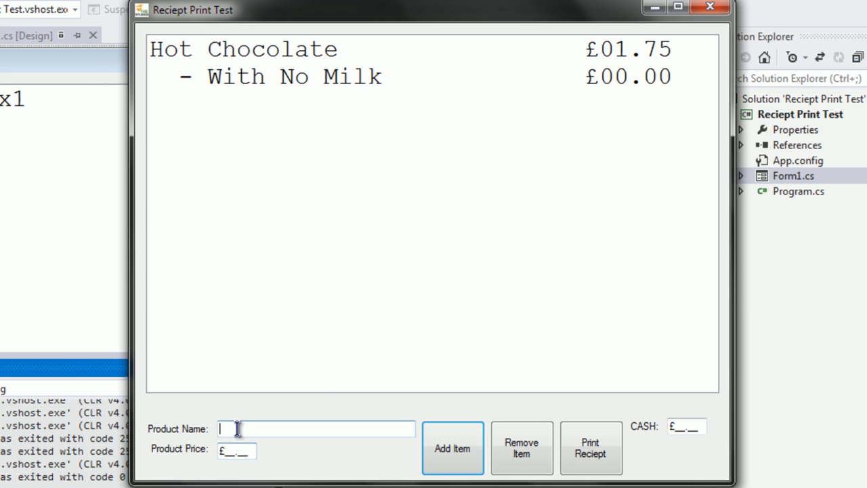
type("Col")
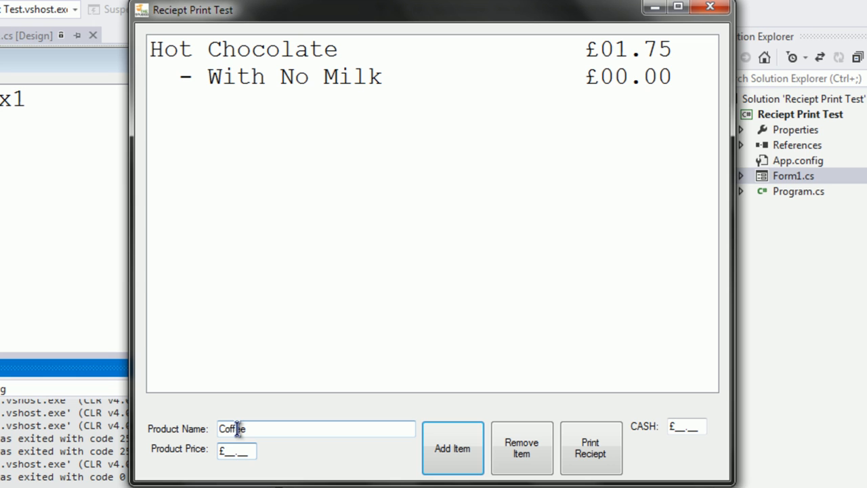
type("01")
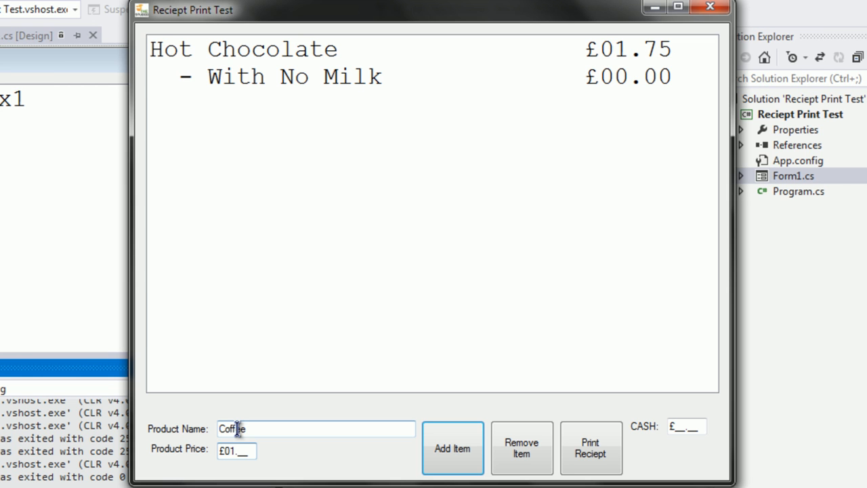
type("9")
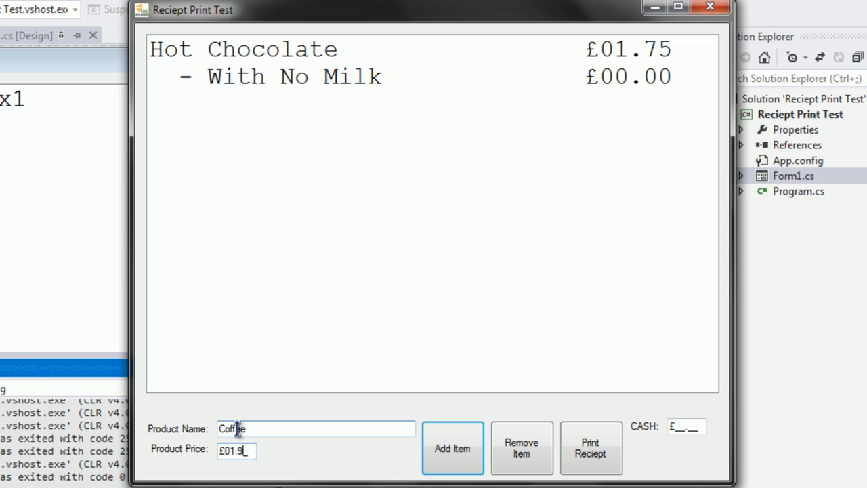
left_click(452, 449)
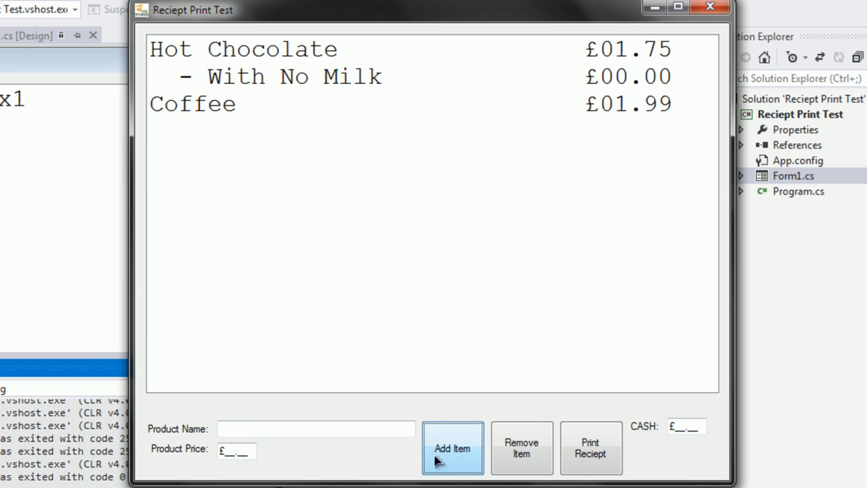
Add a '- Decaff' note at £00.00 below the Coffee item.
left_click(315, 429)
type("-")
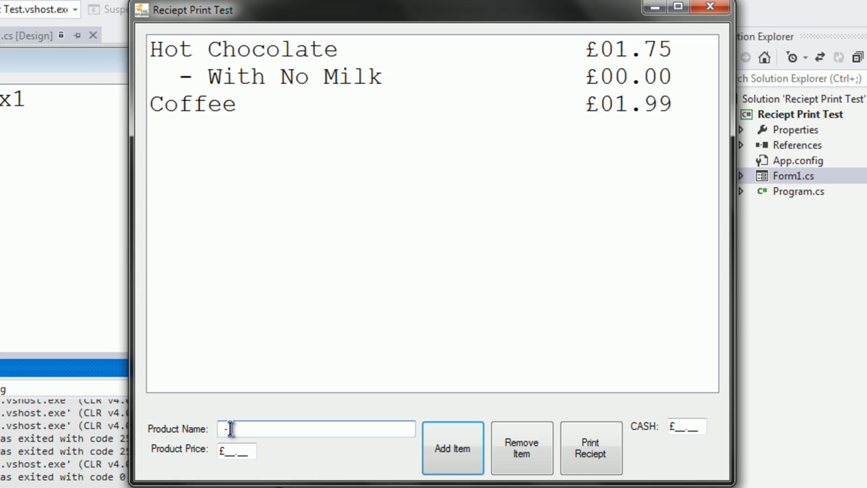
type("Decaff")
left_click(236, 451)
type("£00.00")
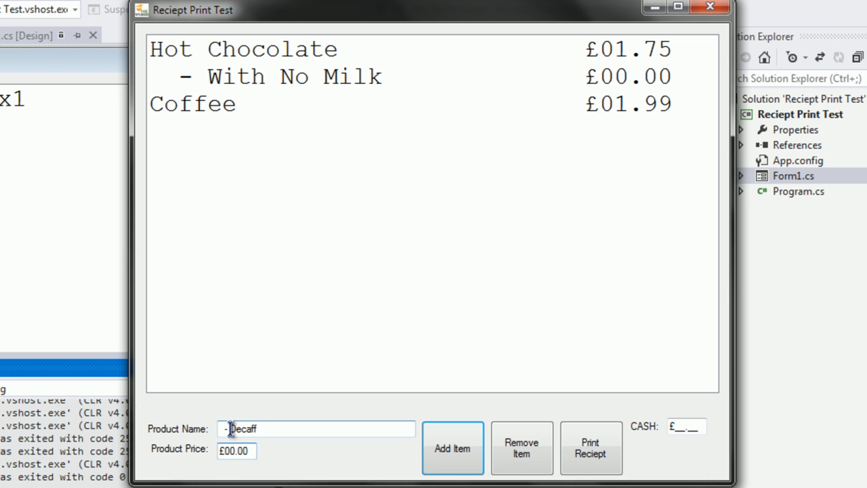
left_click(453, 448)
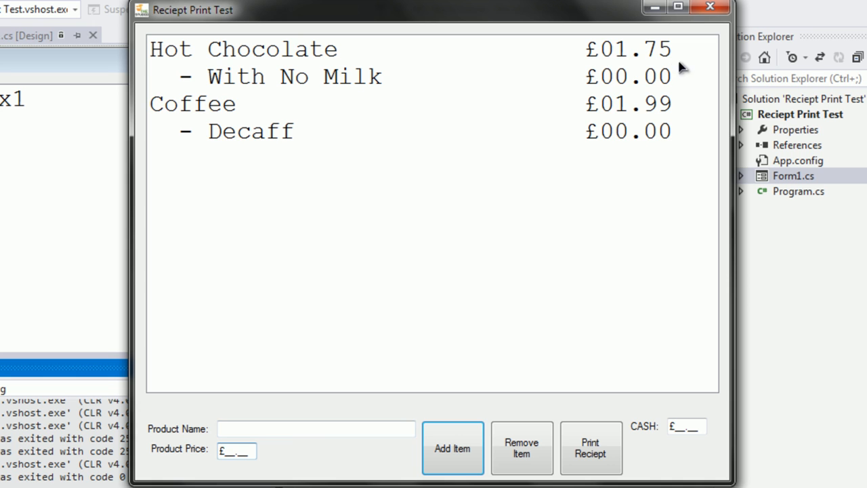
mouse_move(538, 457)
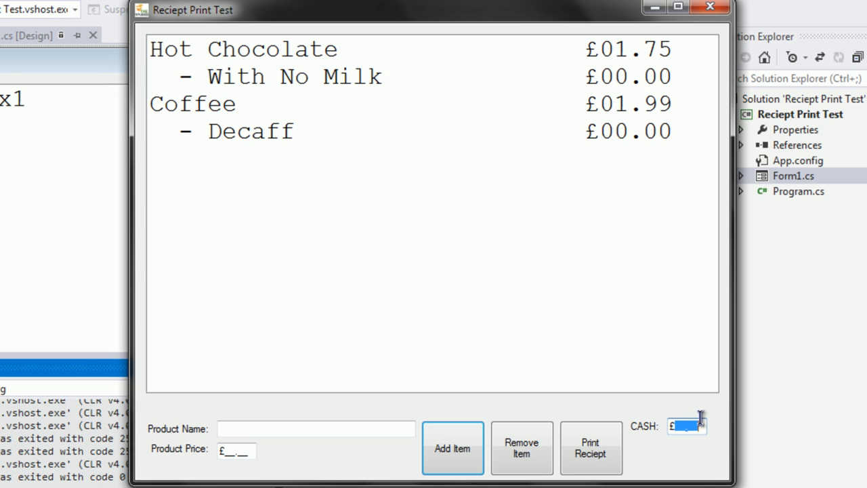
mouse_move(805, 277)
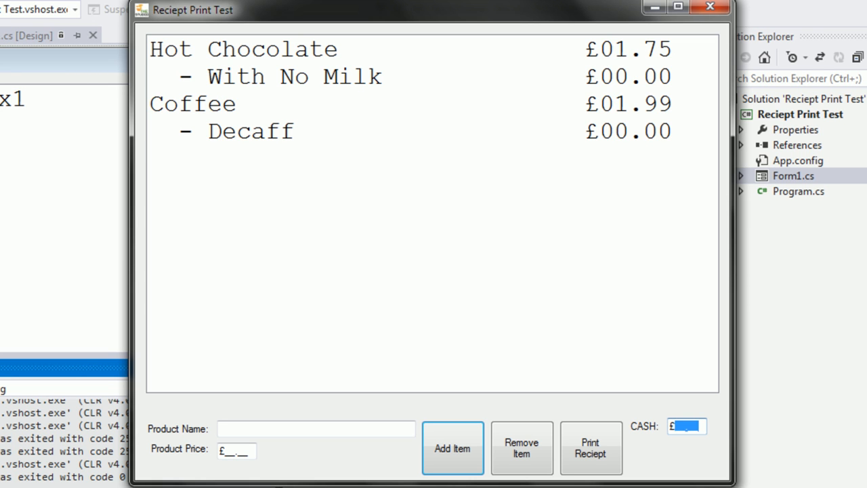
Enter £05.00 cash paid and start printing the receipt.
type("5")
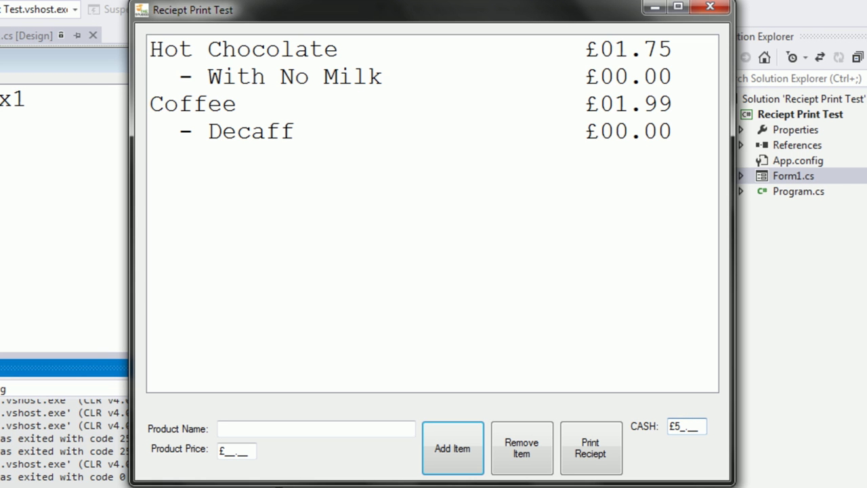
type("5")
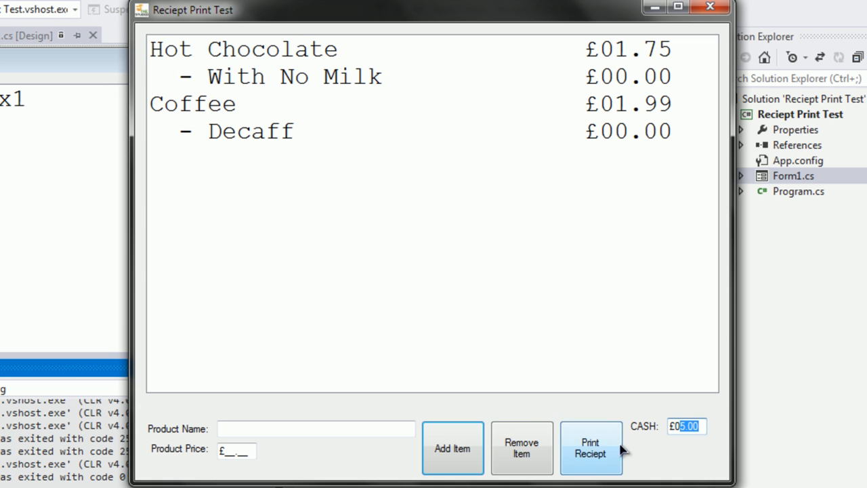
left_click(591, 448)
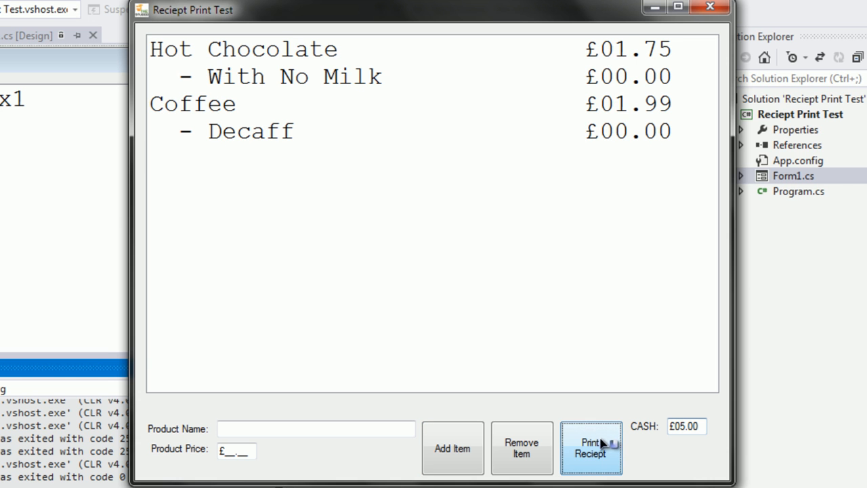
left_click(591, 449)
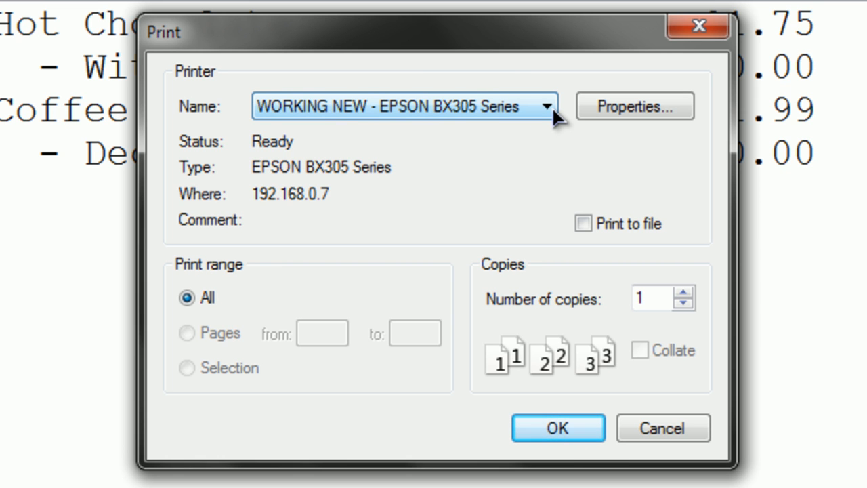
Choose CutePDF Writer as the printer and confirm the print.
left_click(544, 107)
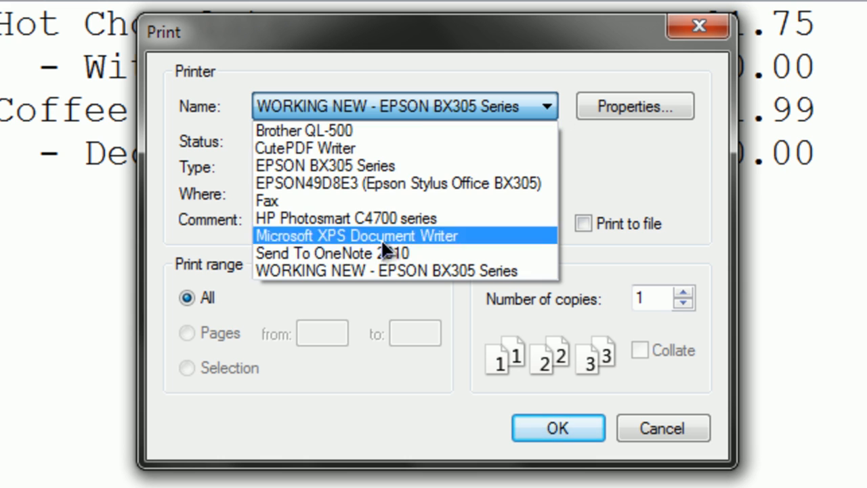
mouse_move(325, 156)
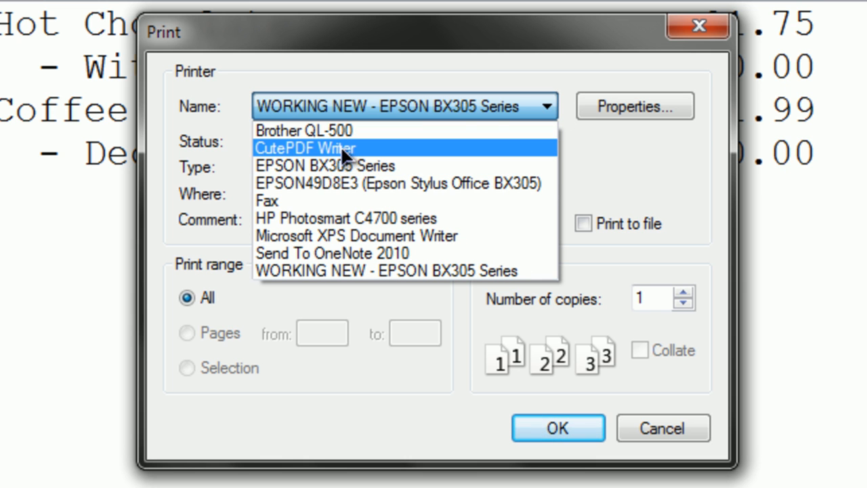
mouse_move(342, 154)
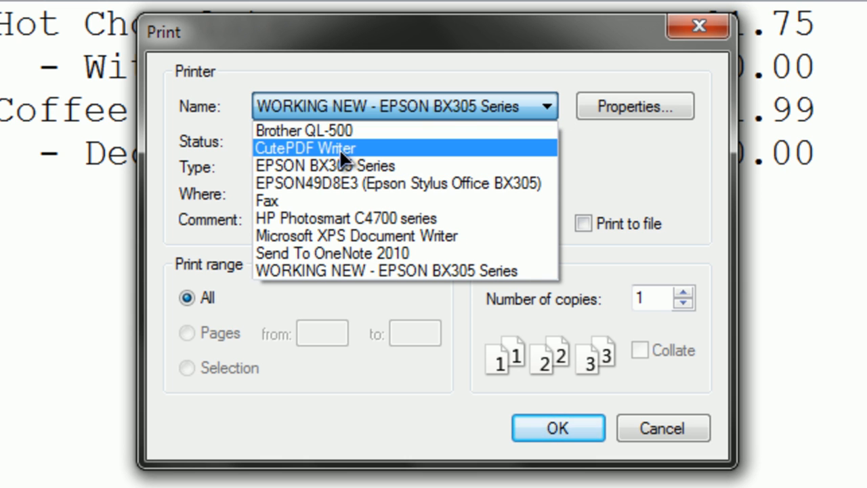
left_click(312, 147)
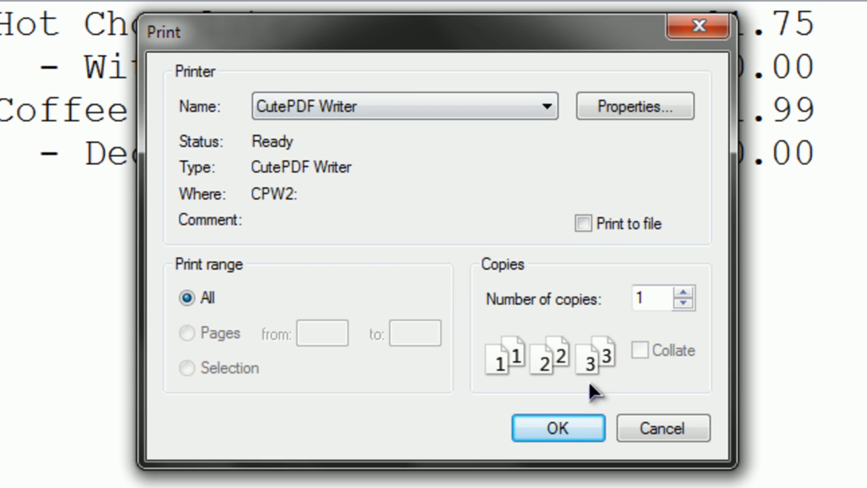
left_click(559, 429)
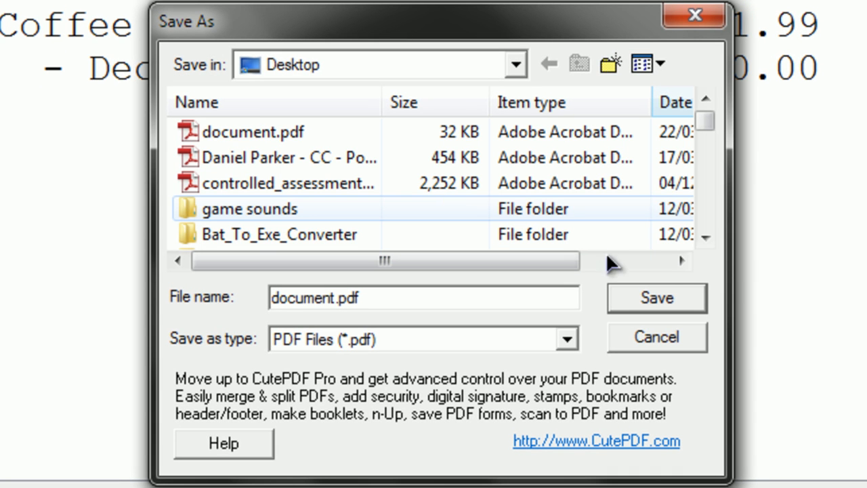
Save the receipt as document.pdf on the Desktop, replacing the existing file, then select it.
left_click(656, 297)
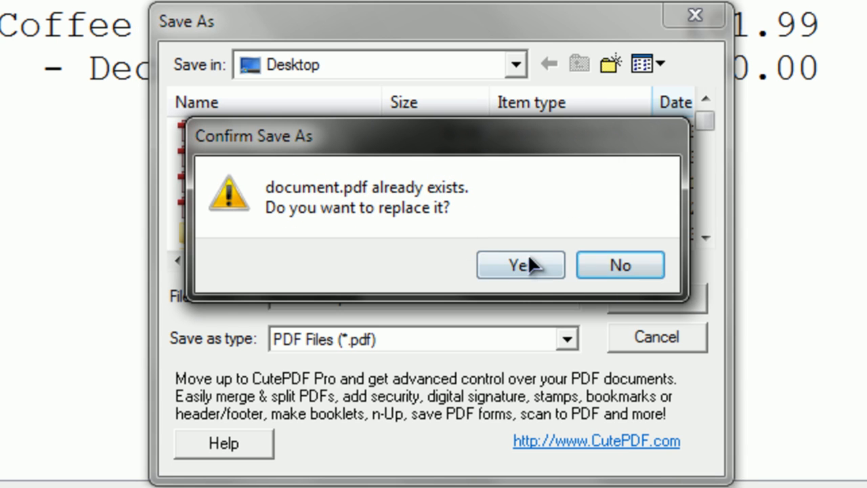
left_click(516, 265)
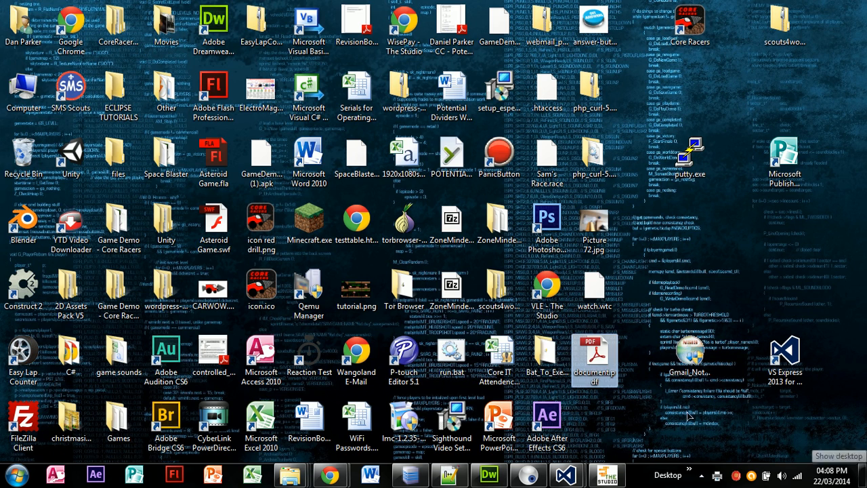
left_click(595, 364)
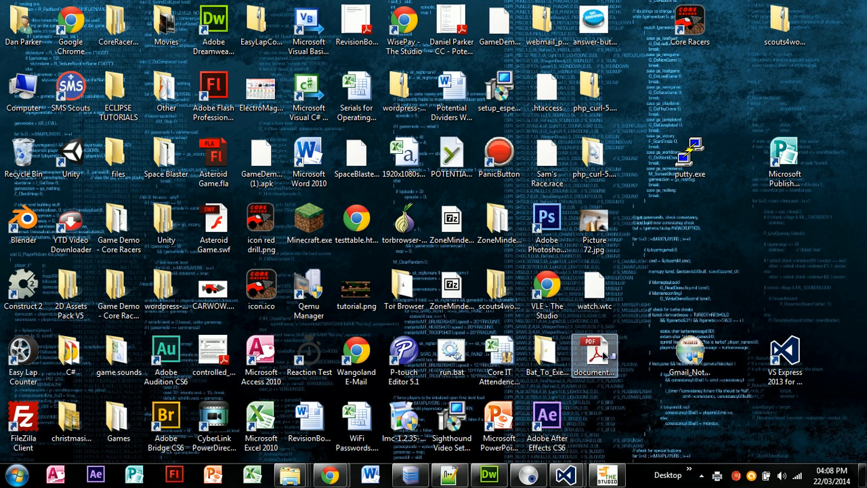
Open document.pdf in Adobe Reader to view the receipt with £3.74 total and £1.26 change.
double_click(593, 352)
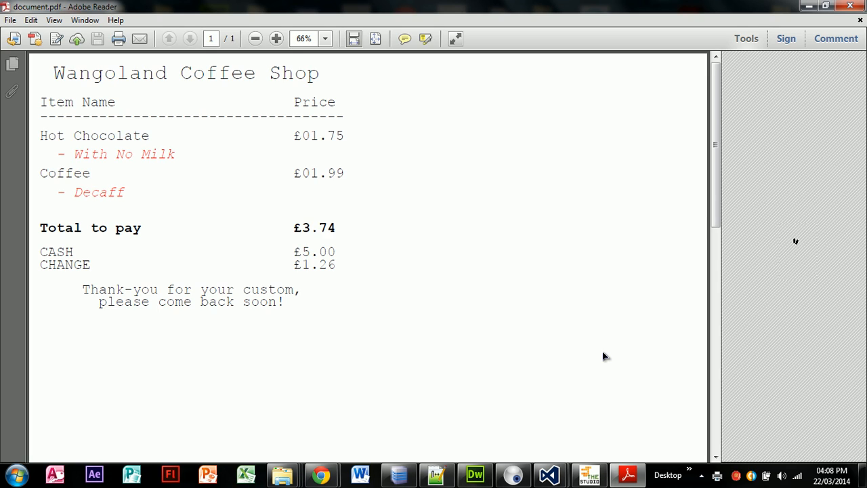
left_click(275, 39)
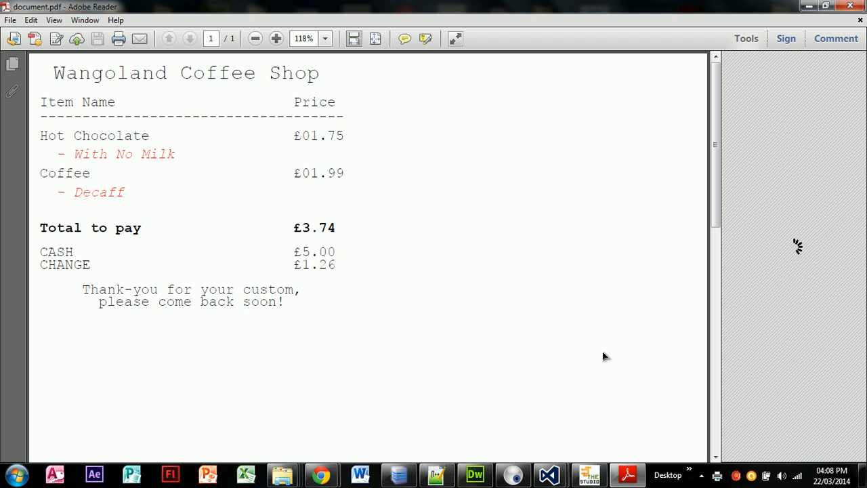
left_click(746, 38)
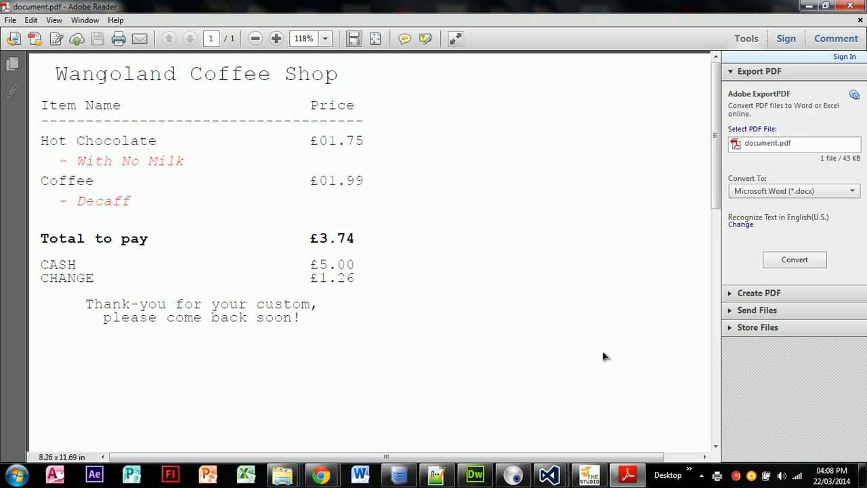
left_click(276, 38)
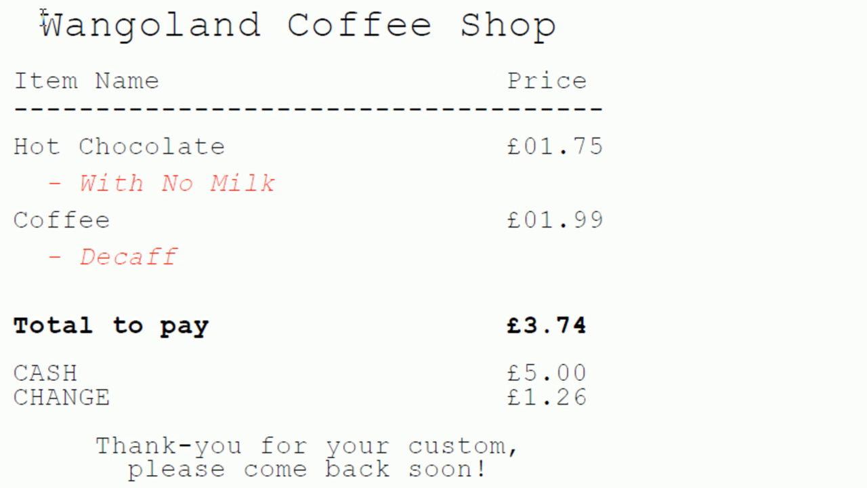
left_click_drag(41, 25, 542, 25)
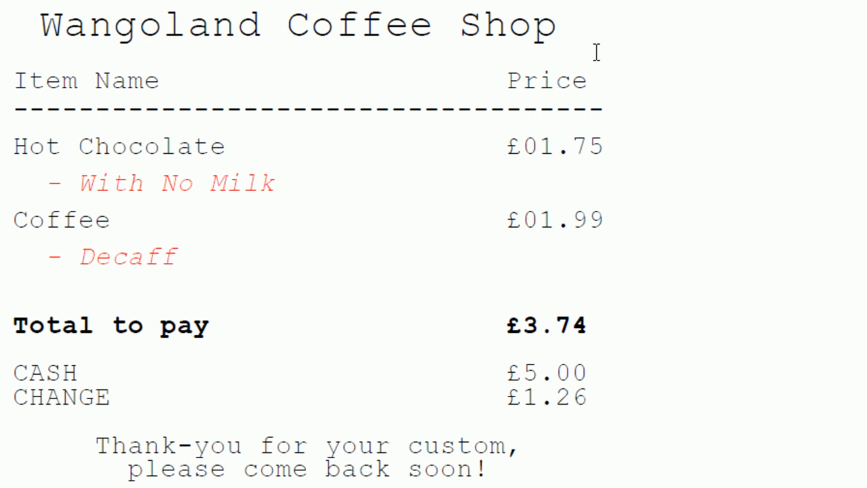
mouse_move(125, 81)
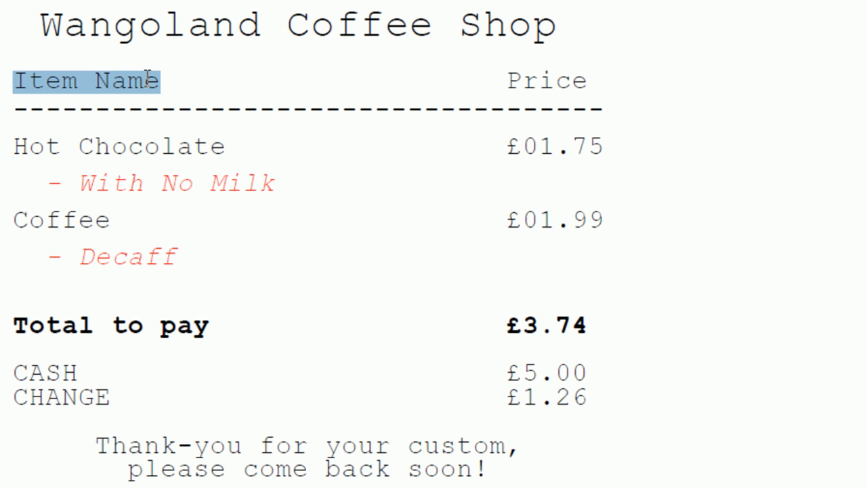
mouse_move(403, 83)
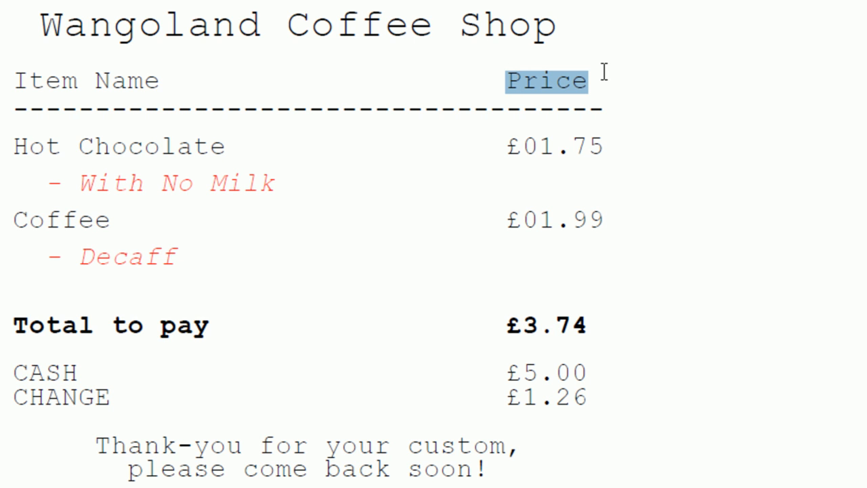
mouse_move(10, 146)
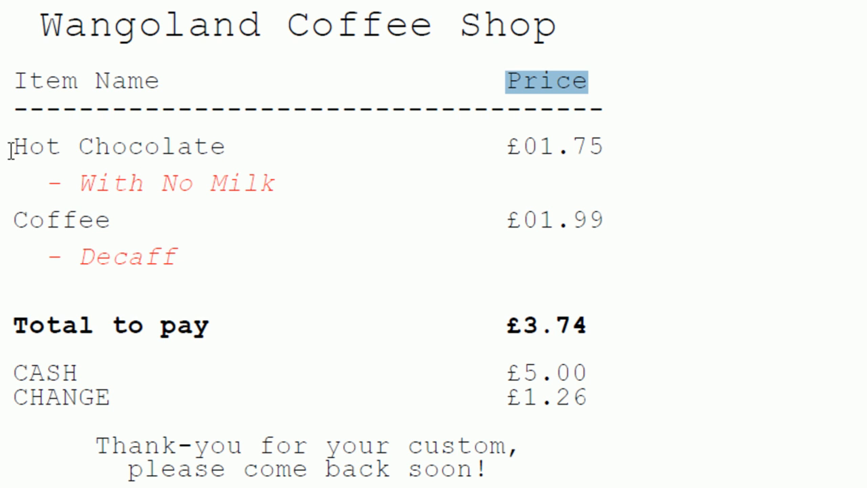
double_click(120, 147)
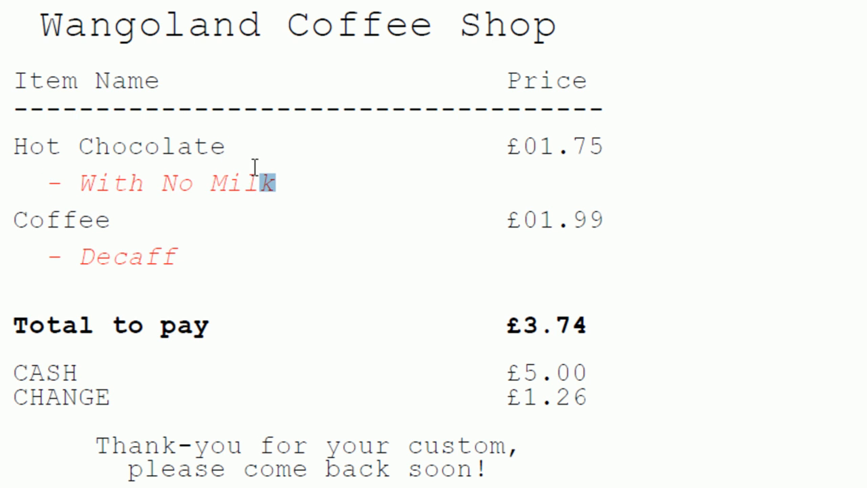
left_click_drag(276, 182, 231, 182)
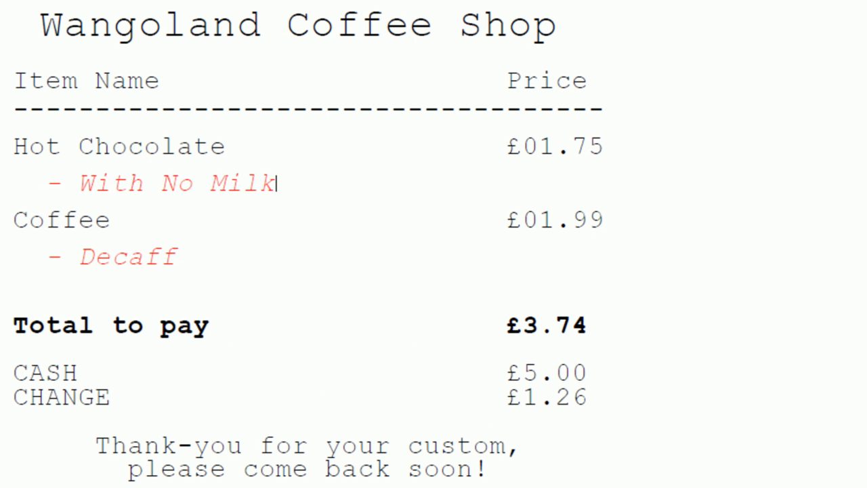
double_click(49, 327)
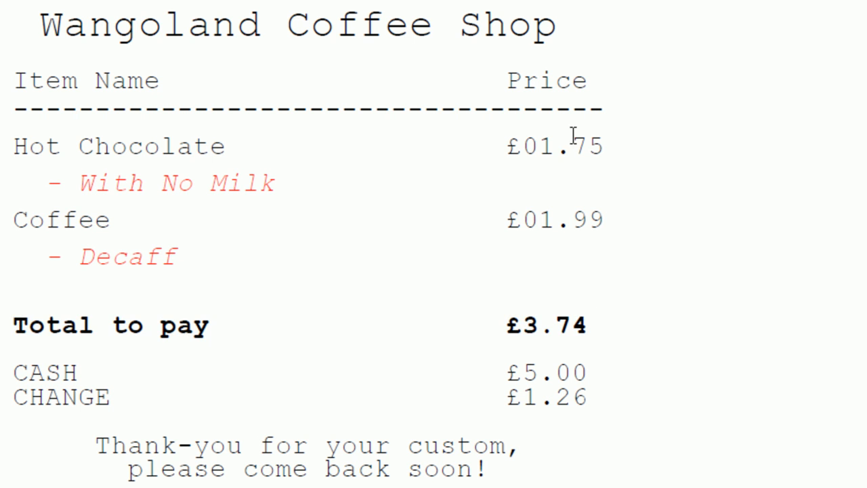
mouse_move(357, 355)
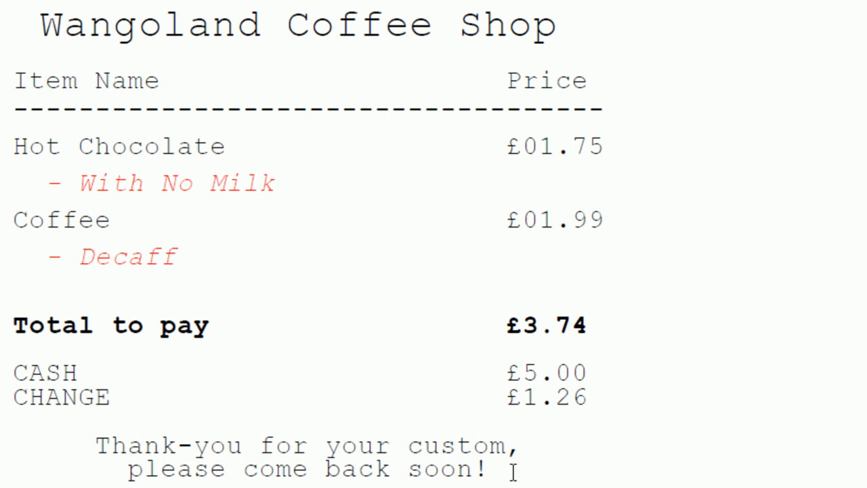
left_click_drag(256, 445, 491, 468)
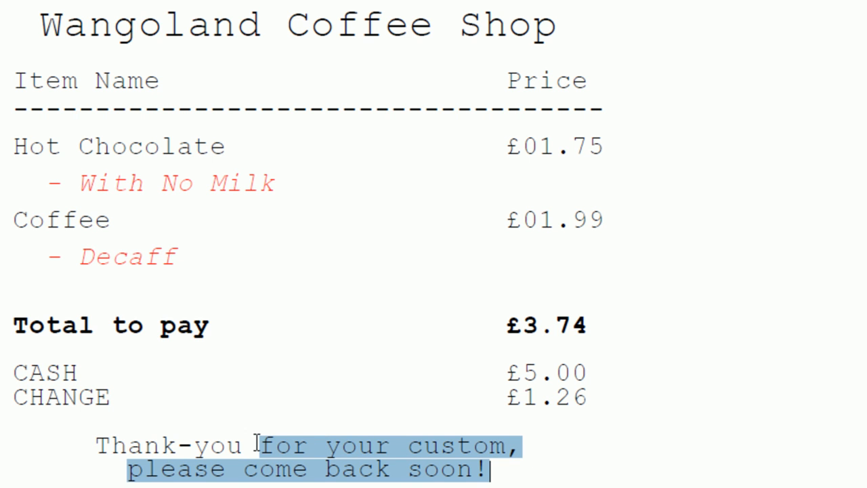